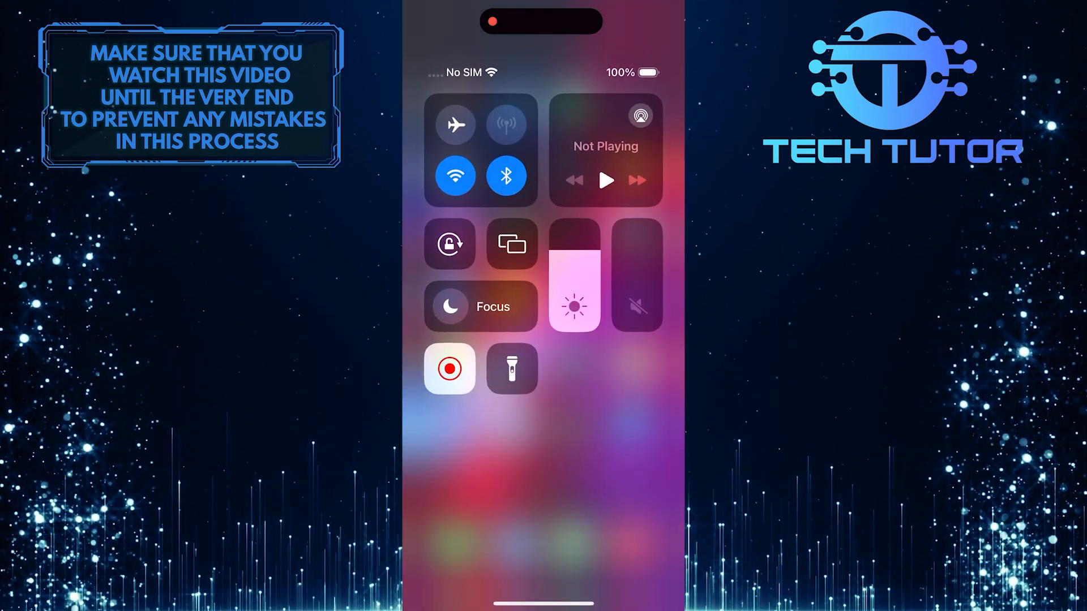
# Step: Disconnect from Wi-Fi networks using the Control Center Wi-Fi icon
pyautogui.click(455, 175)
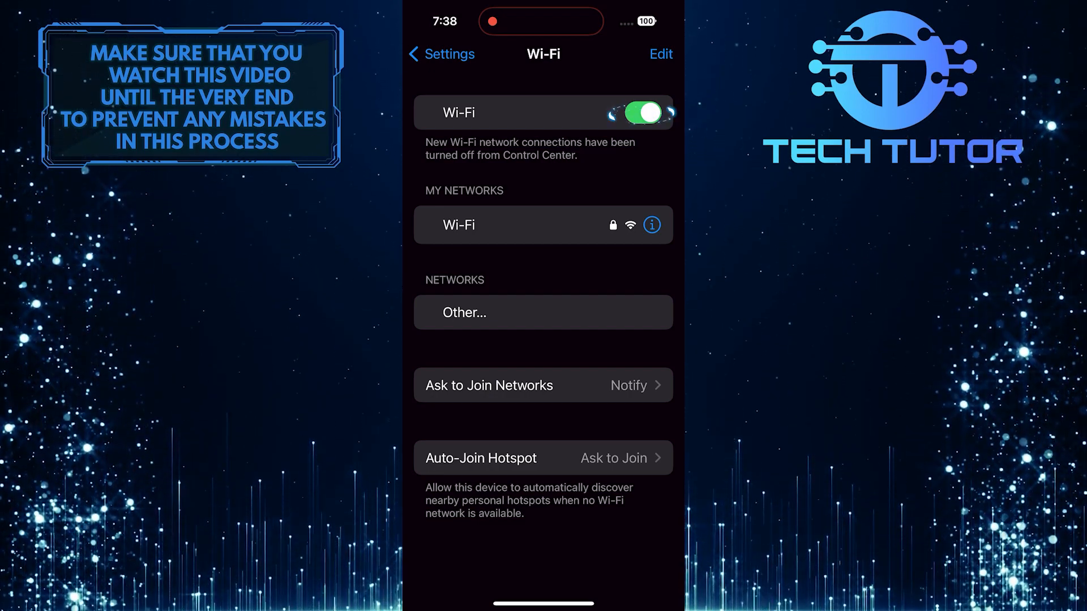
# Step: Switch the Wi-Fi toggle off completely on the Settings Wi-Fi page
pyautogui.click(641, 112)
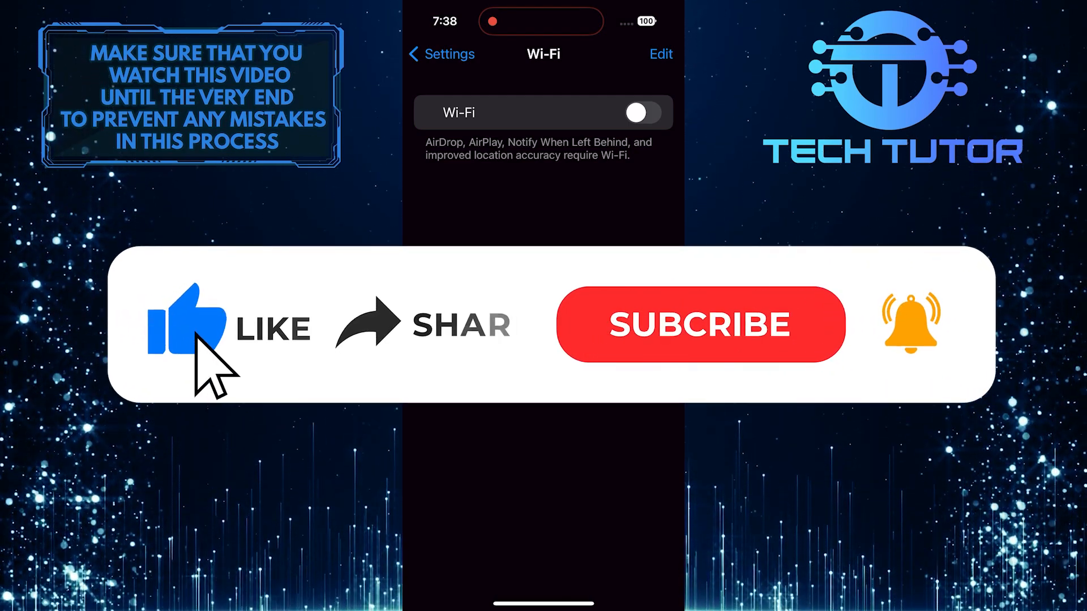
pyautogui.moveTo(388, 360)
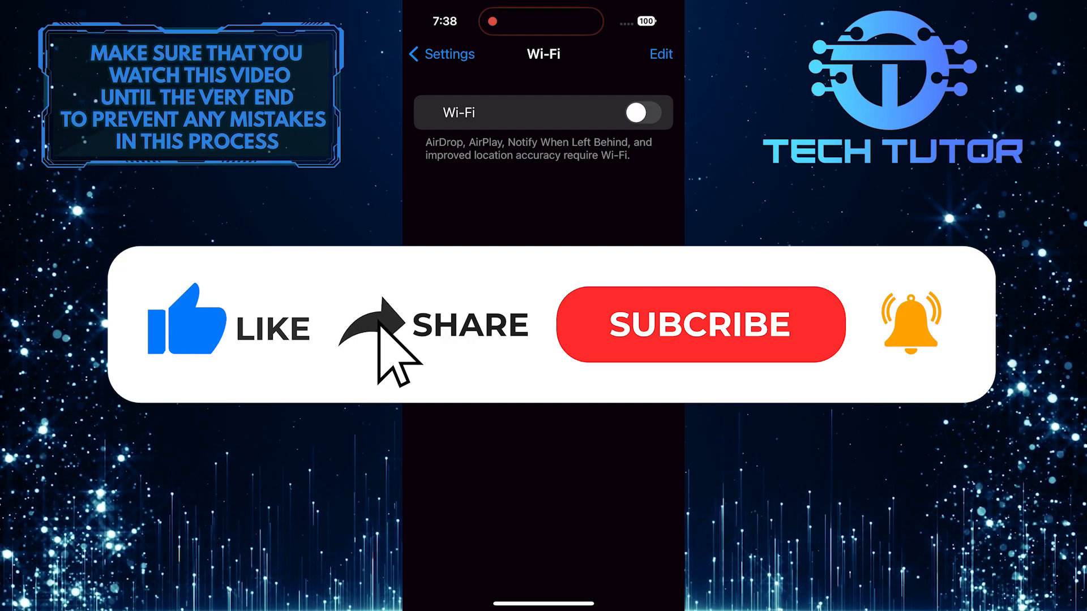
pyautogui.click(700, 324)
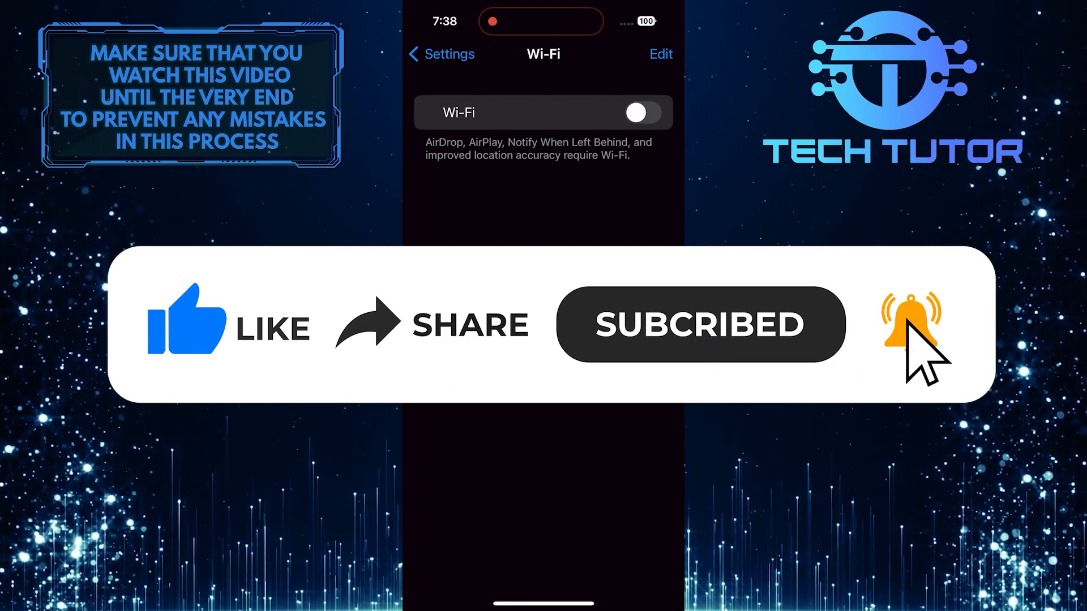